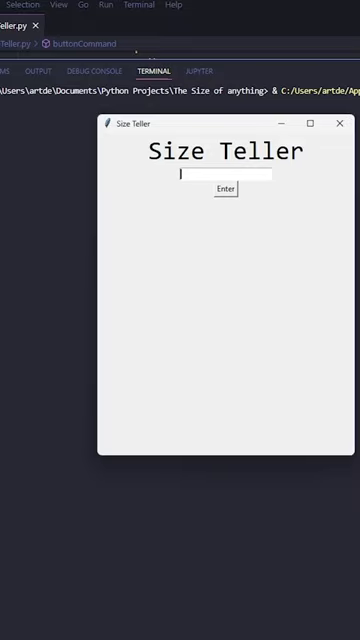
Enter the phrase 'observab' then 'your mom' in Size Teller and submit it for sizing.
click(224, 189)
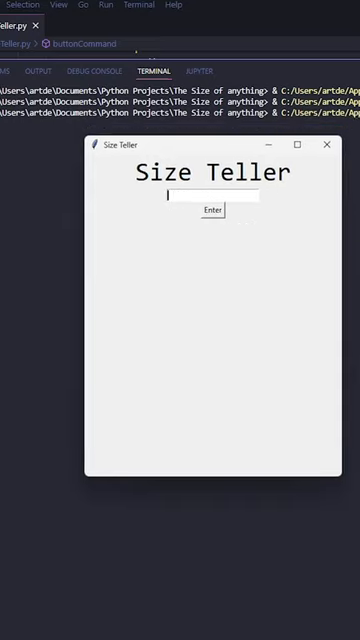
text(observab)
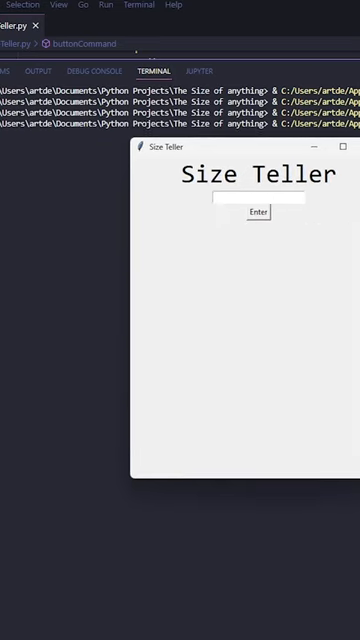
text(your mom)
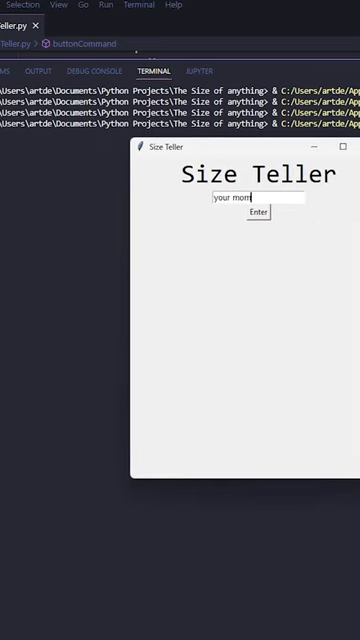
click(259, 212)
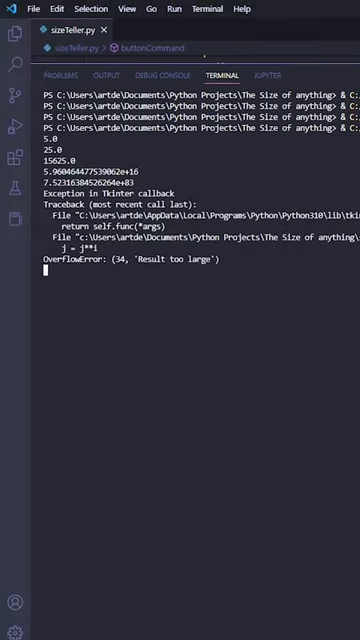